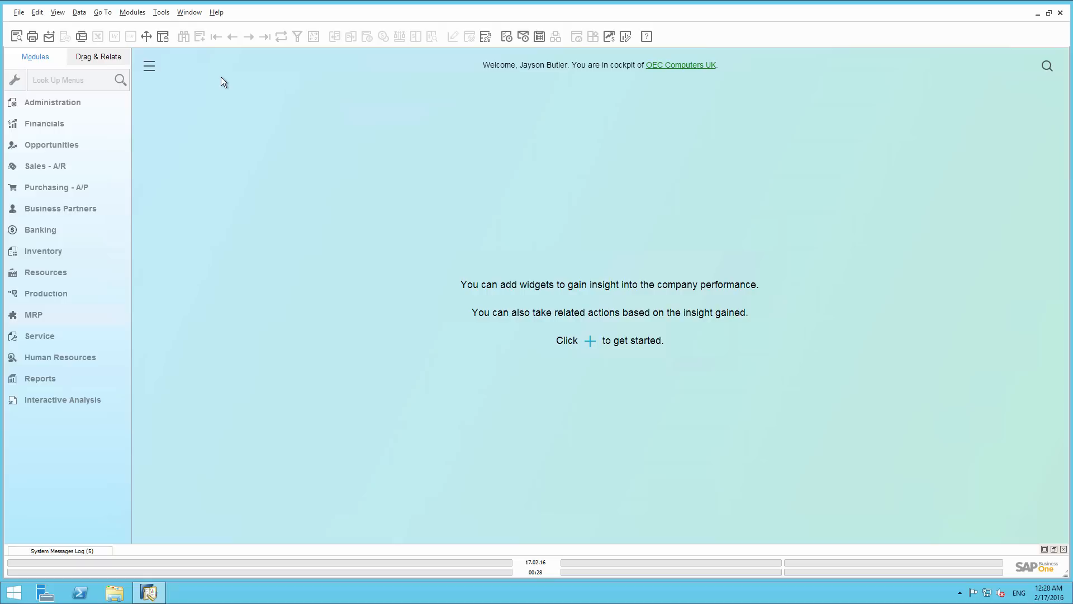
mouse_move(82, 308)
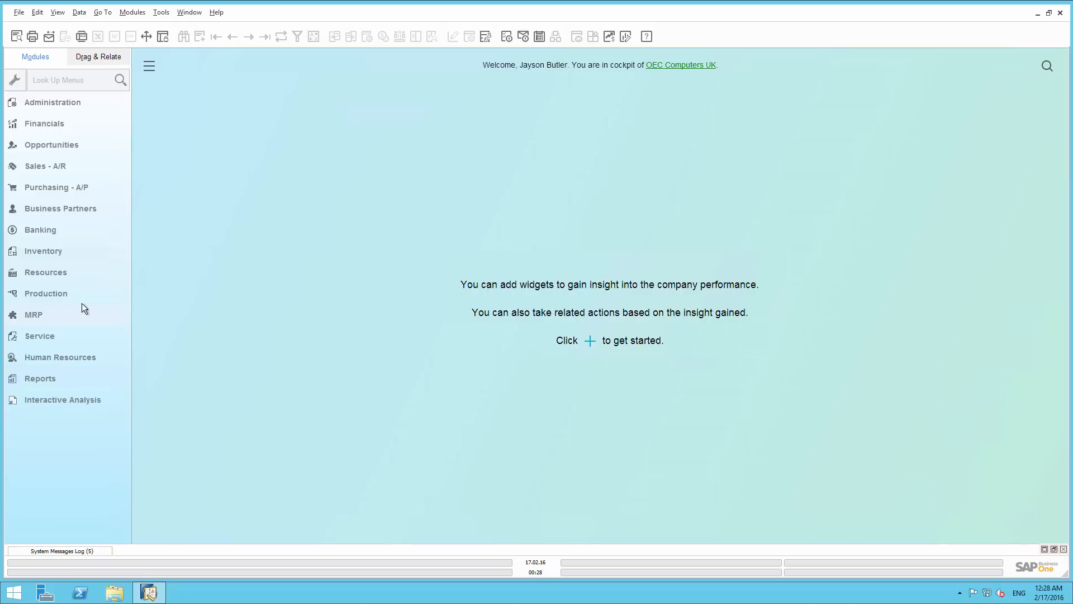
Step: Expand the MRP module in the Modules pane
left_click(33, 314)
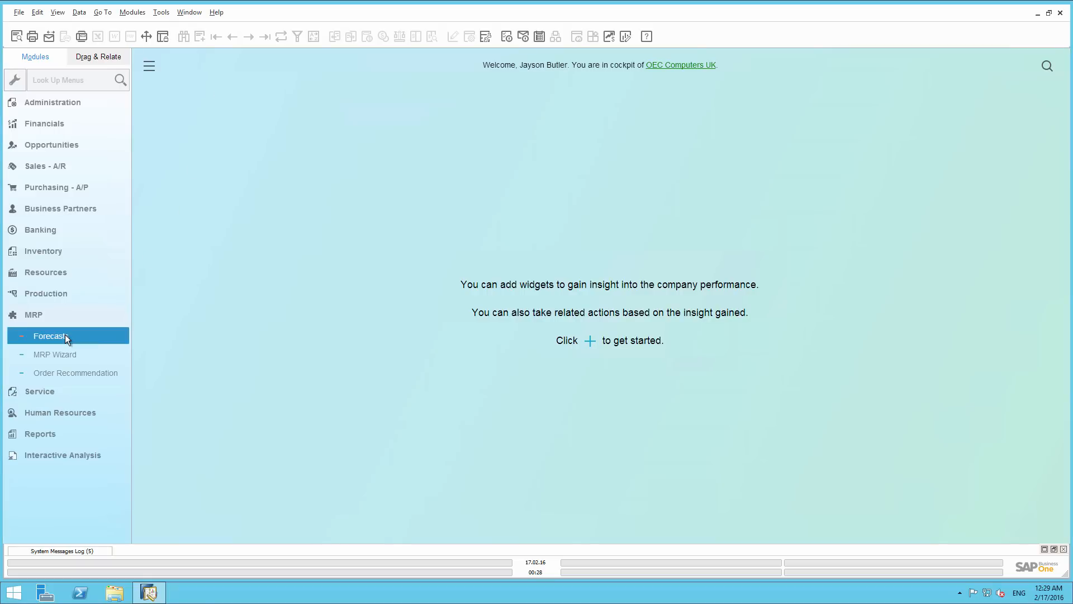
Step: Create a new forecast with code and name '2016 1H'
left_click(49, 336)
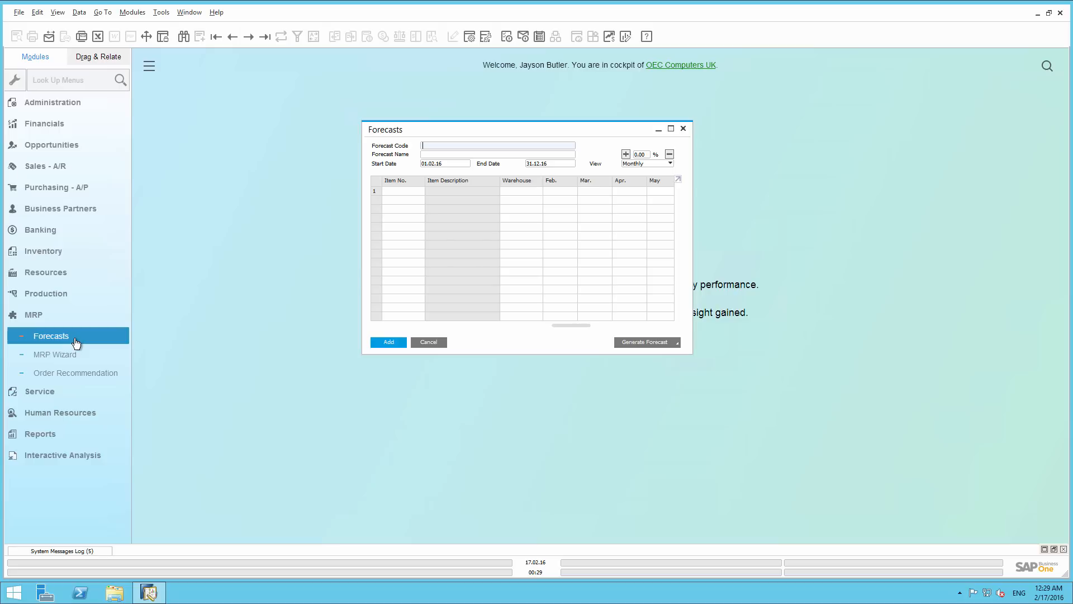
type("2016 1H")
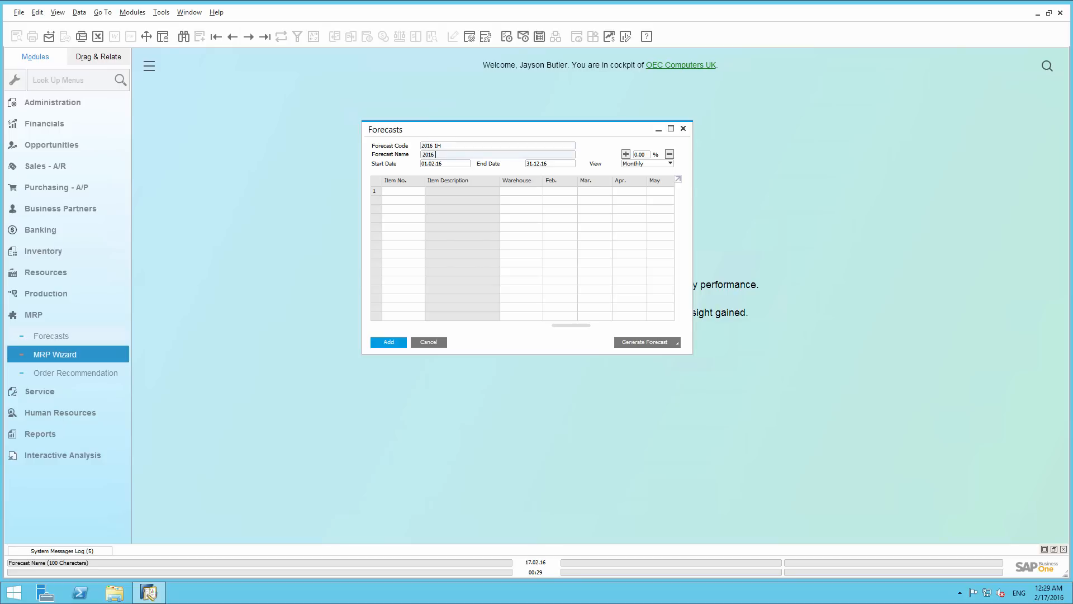
type("1H")
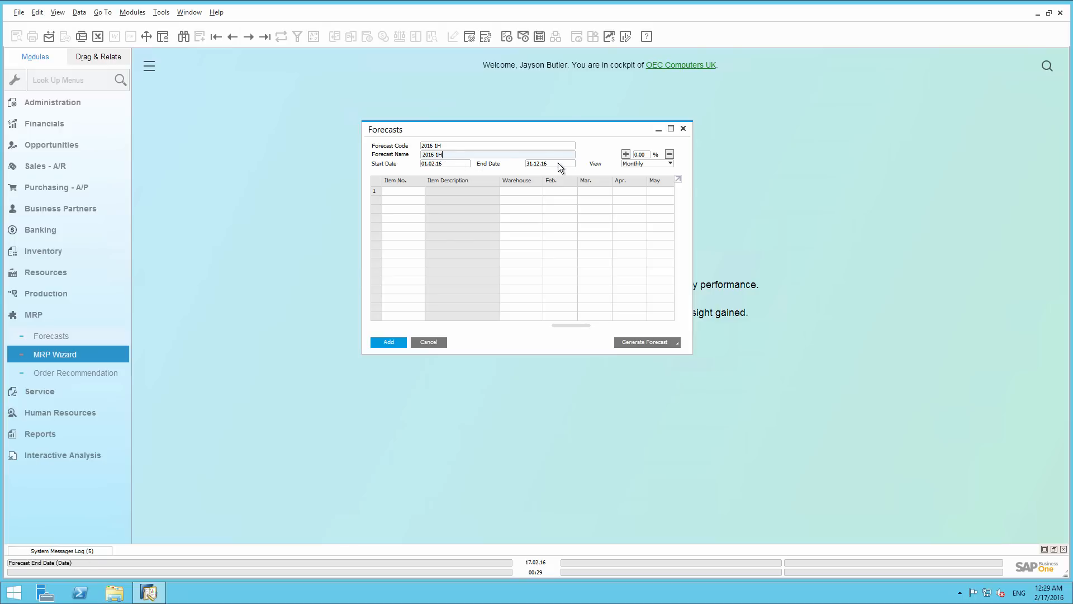
Step: Set the forecast end date to 31.07.16 and keep the view Monthly
left_click(571, 164)
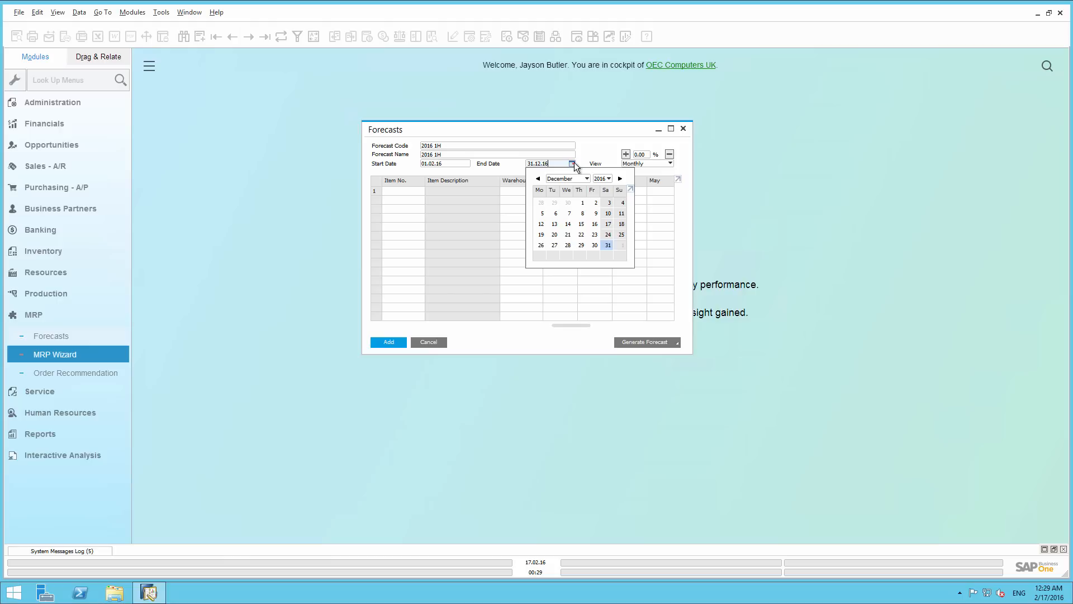
left_click(585, 177)
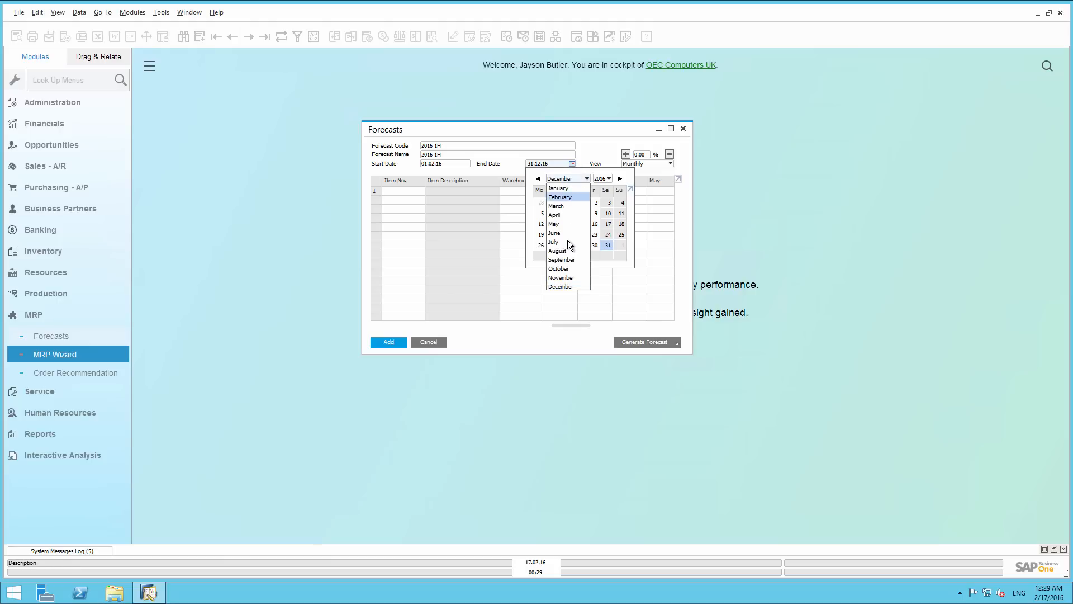
left_click(552, 242)
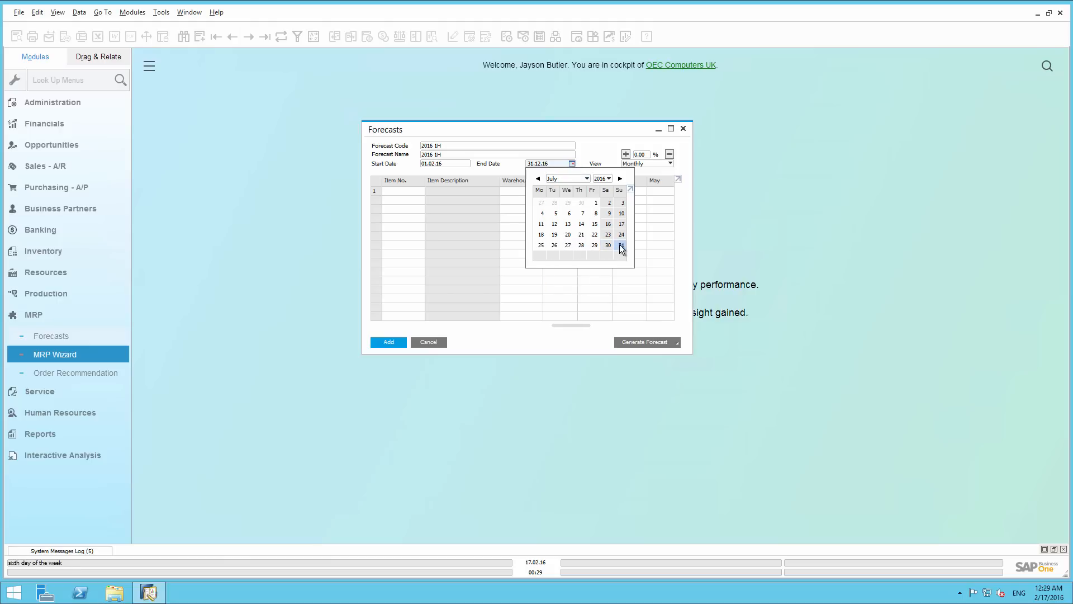
left_click(620, 245)
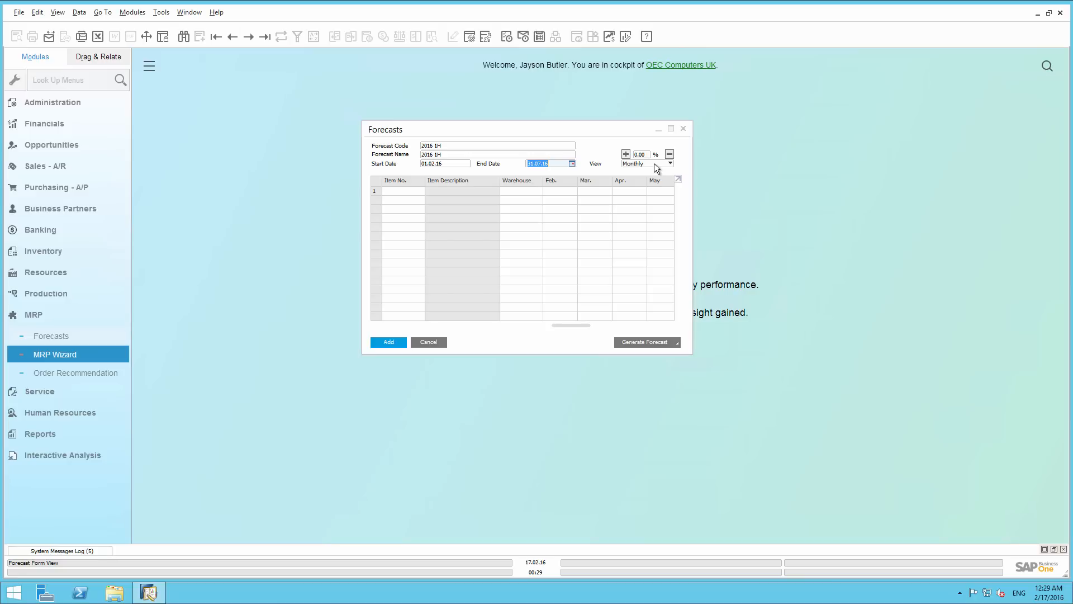
left_click(670, 163)
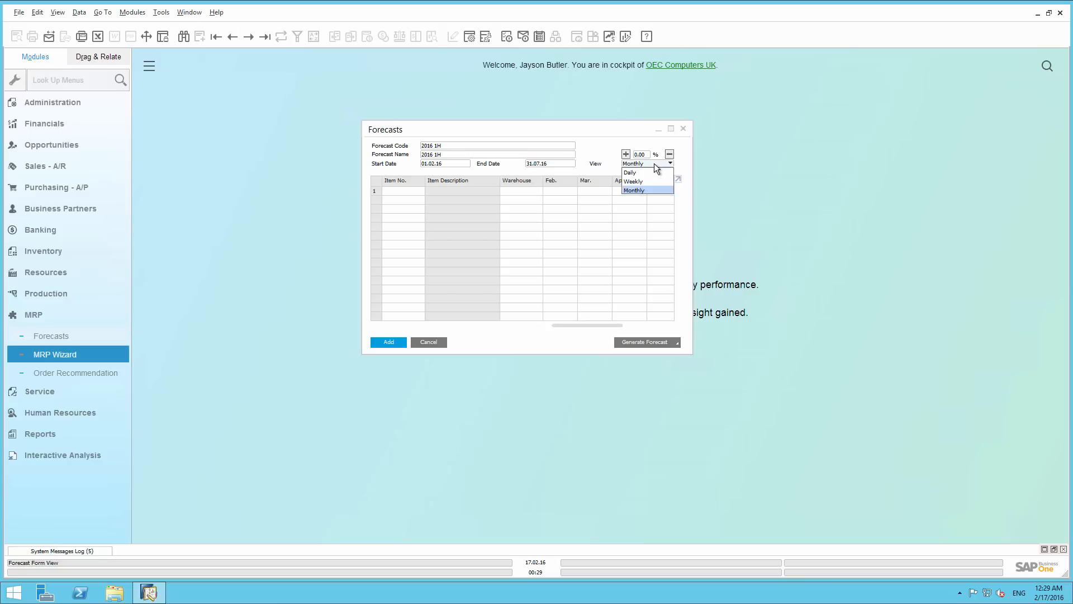
mouse_move(656, 176)
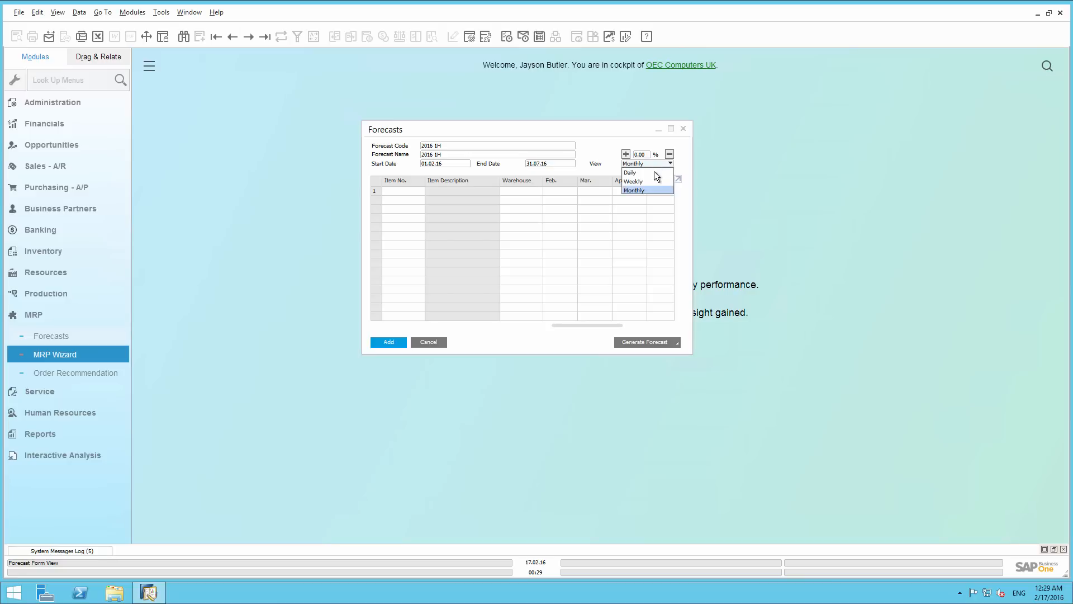
left_click(634, 190)
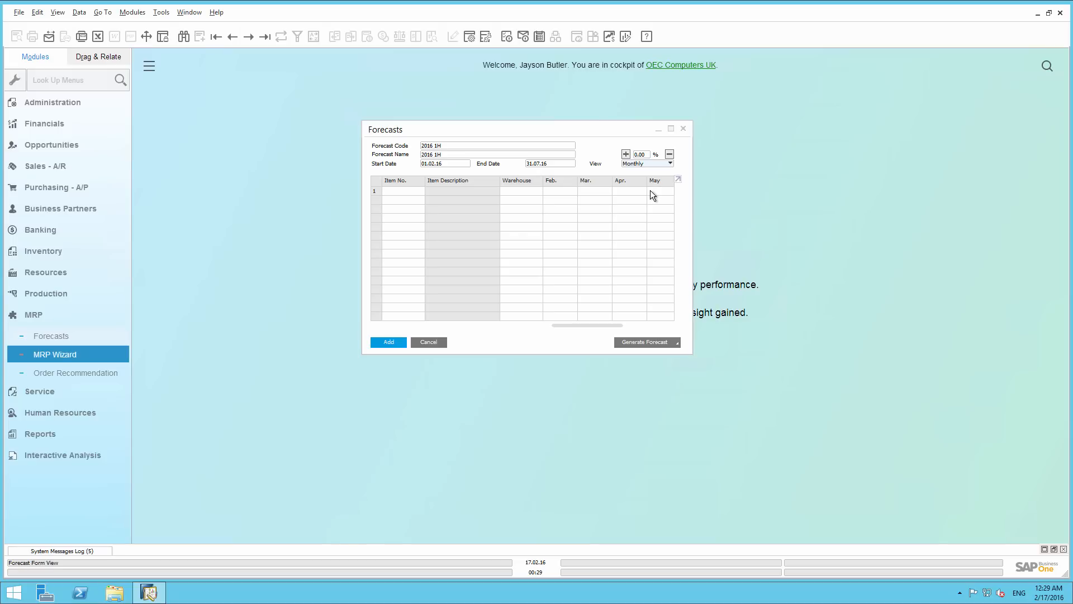
mouse_move(676, 346)
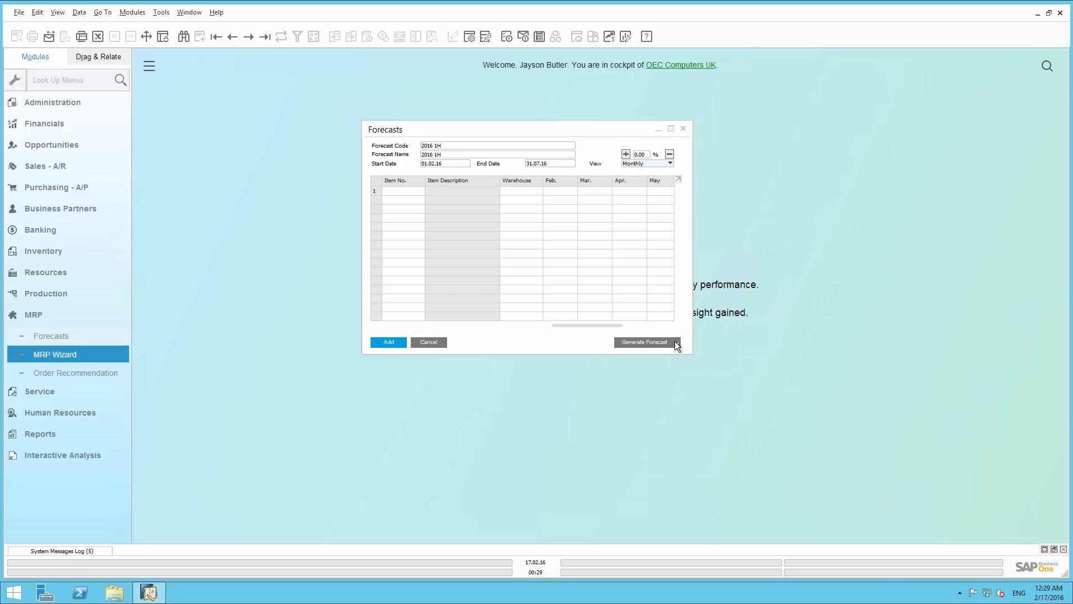
Step: Choose Intelligent Forecast from the Generate Forecast dropdown for Feb–Jul 2016
left_click(645, 342)
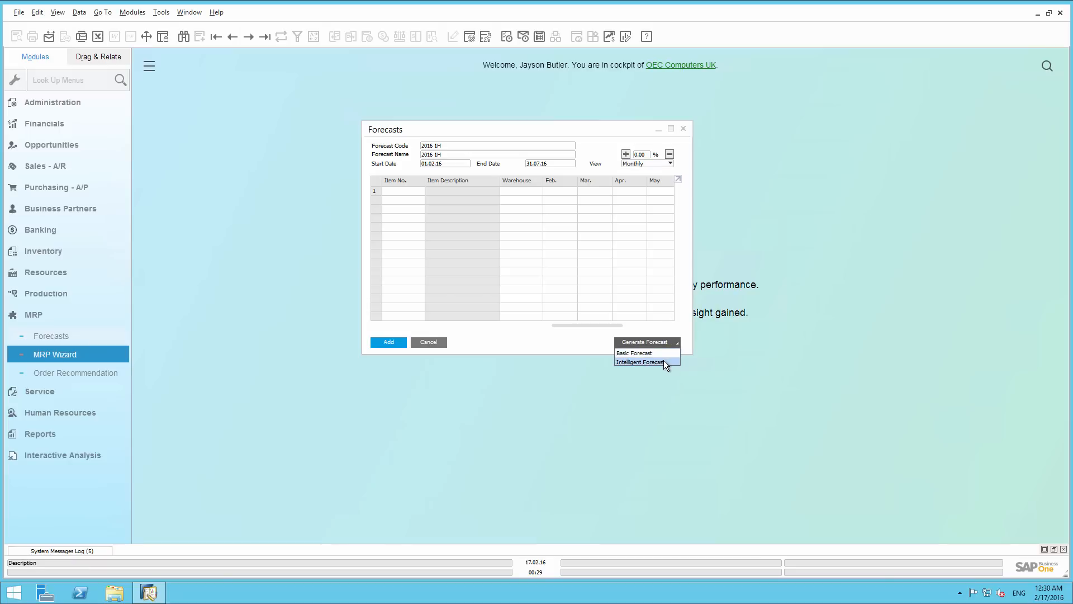
left_click(638, 362)
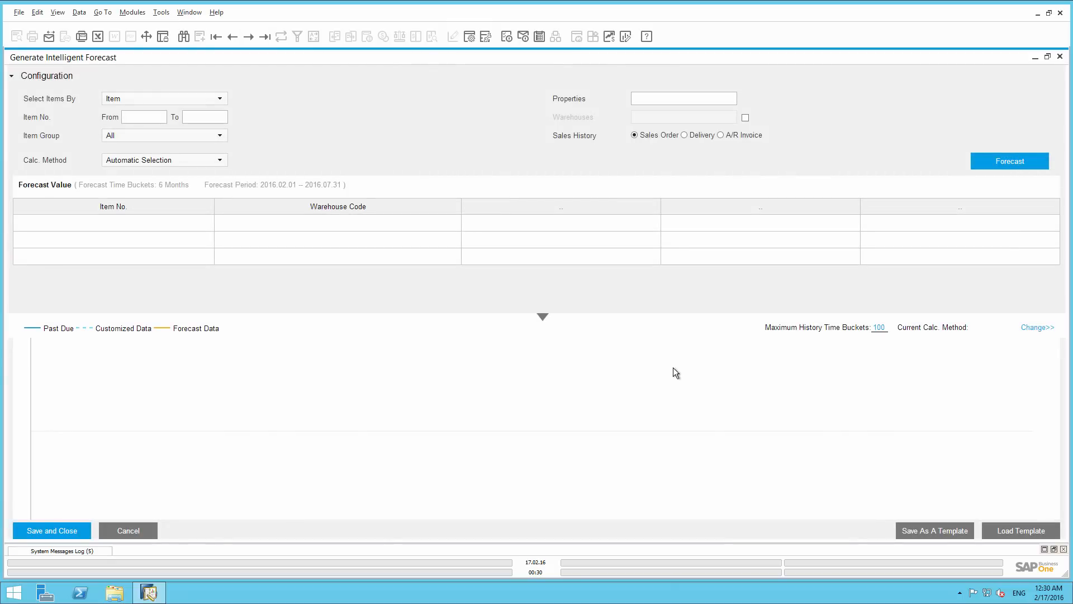
mouse_move(475, 248)
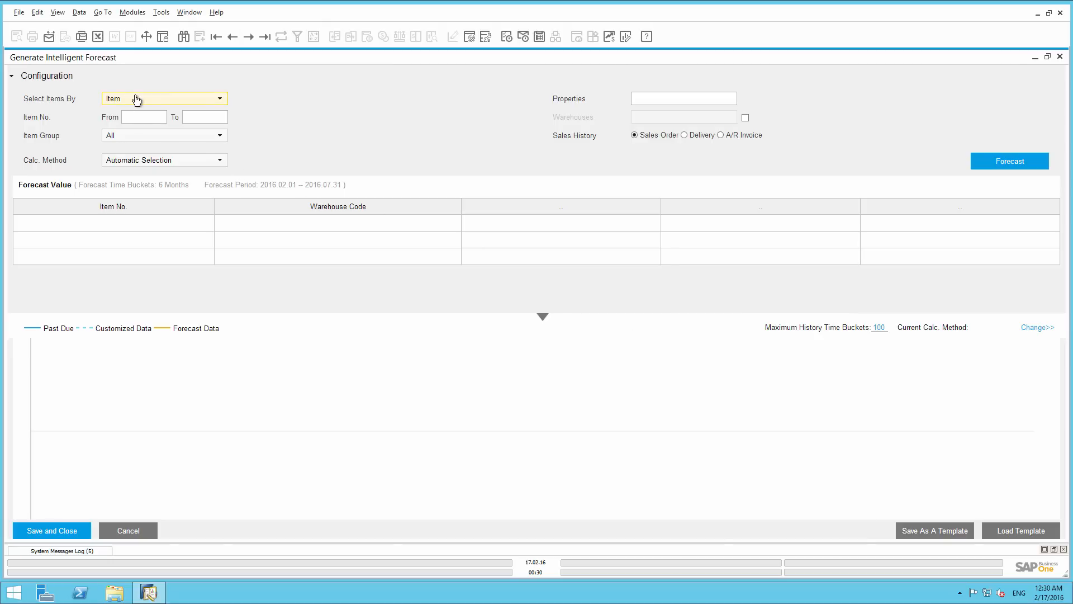
left_click(219, 98)
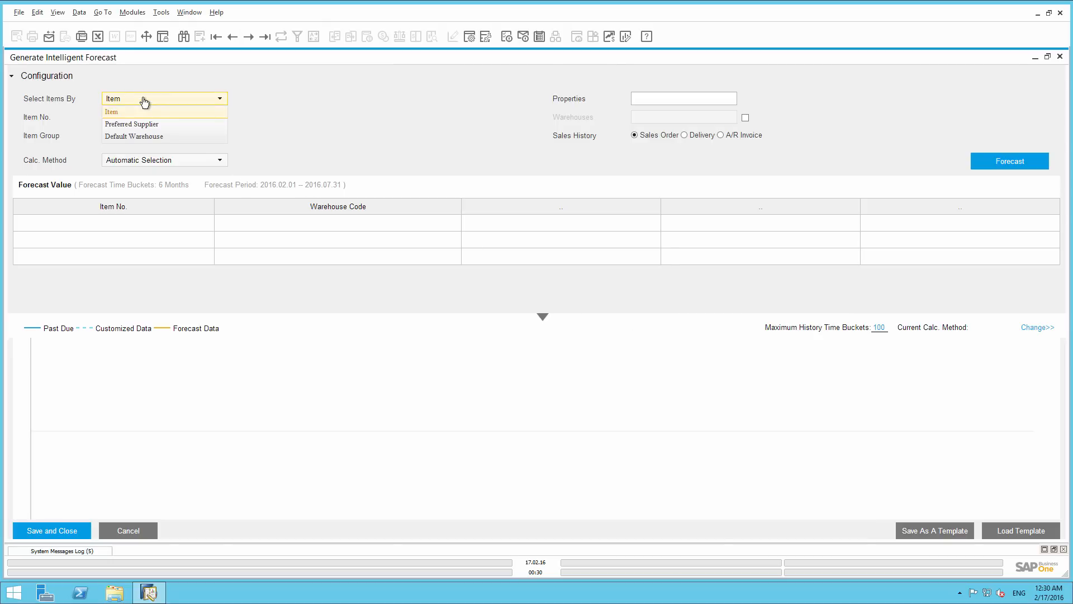
mouse_move(144, 124)
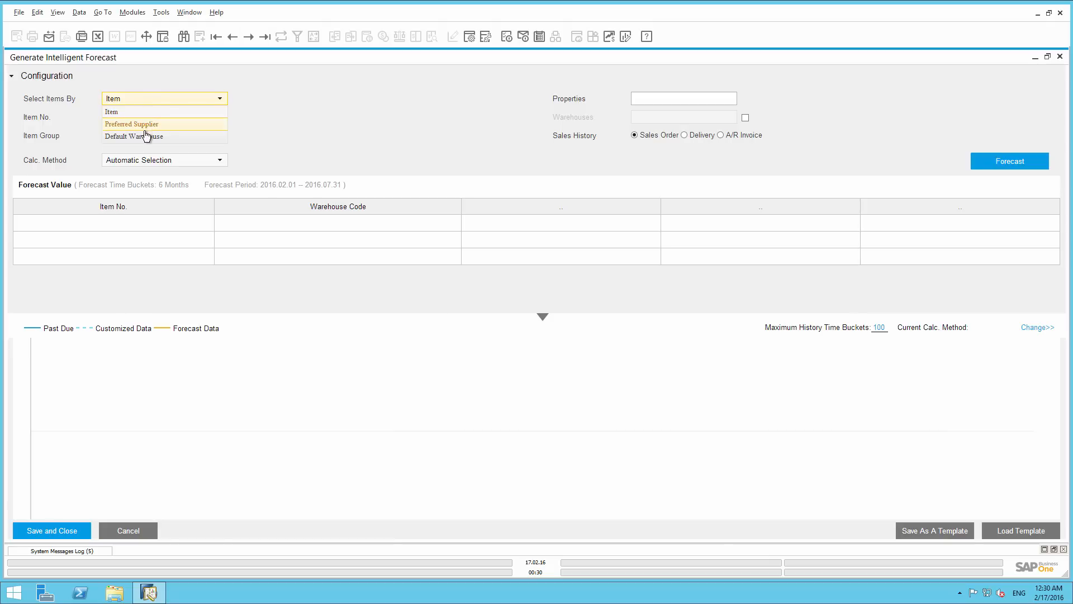
mouse_move(255, 109)
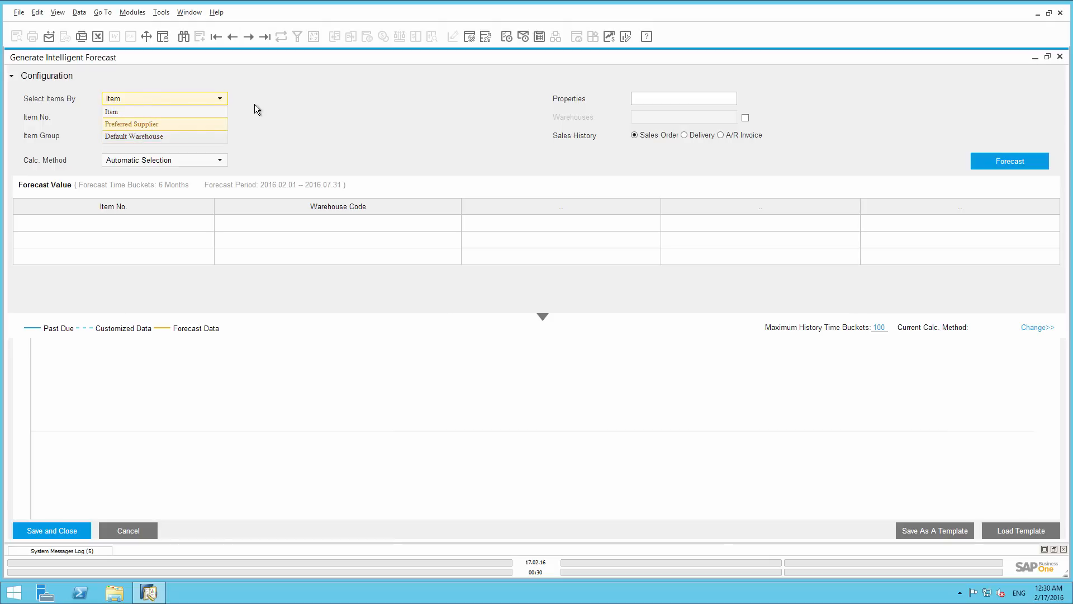
left_click(111, 111)
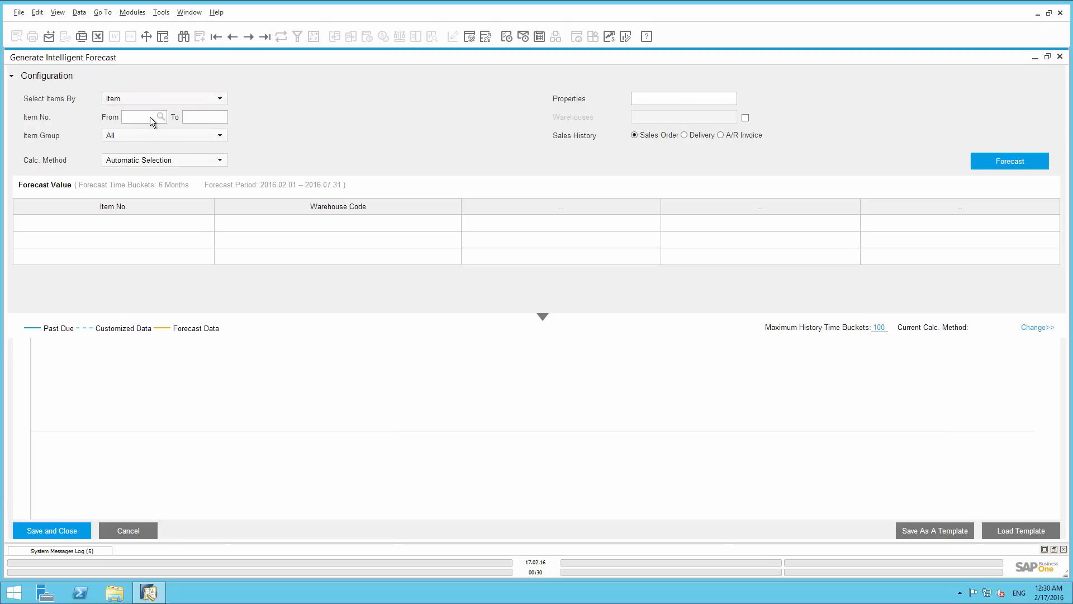
Step: Set the item range from A00001 to A00003
left_click(161, 116)
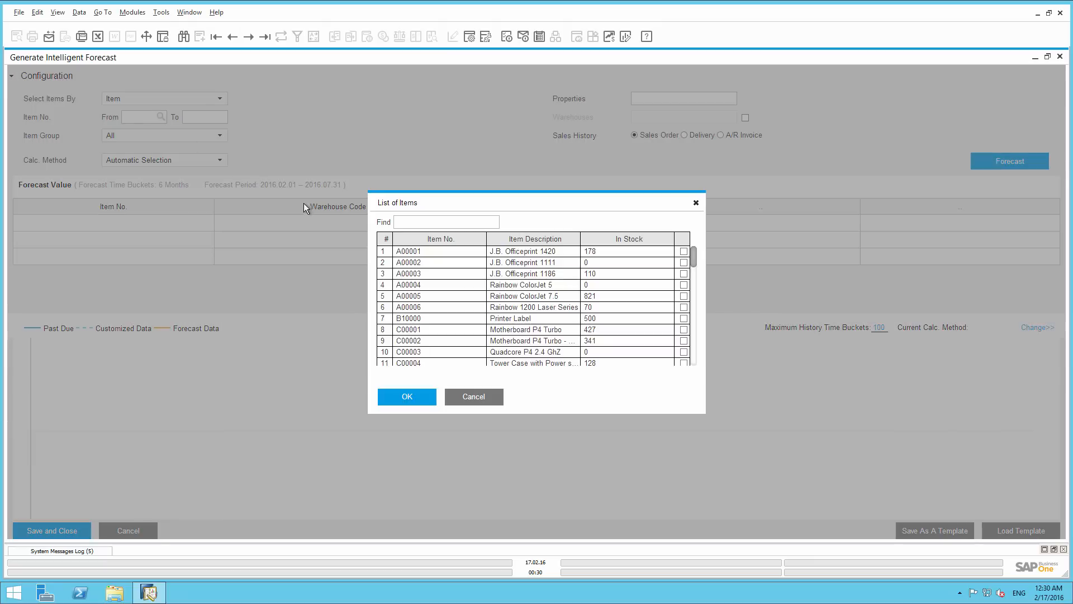
left_click(683, 251)
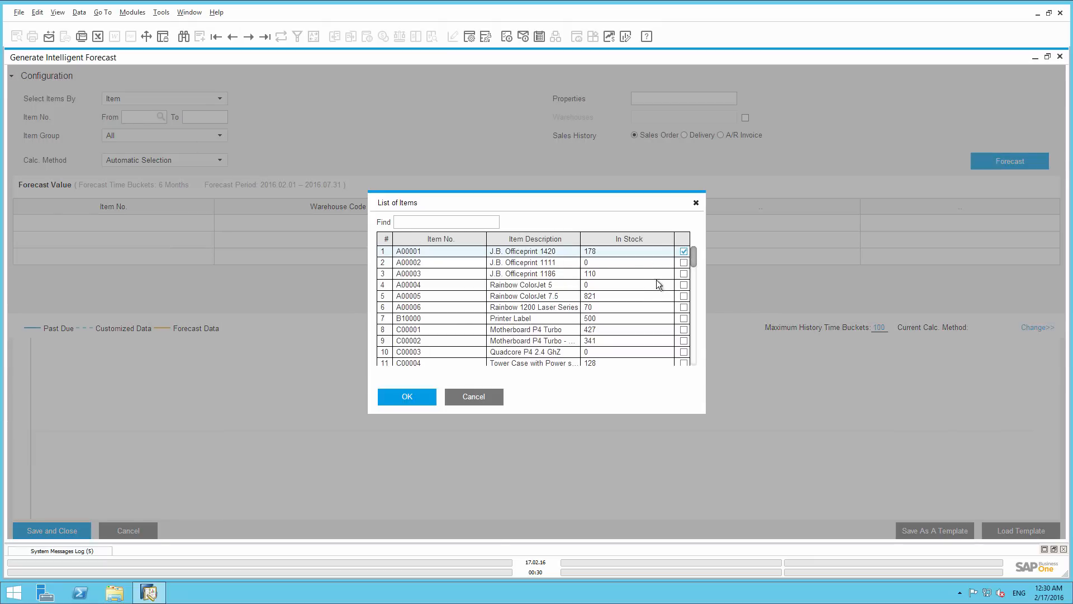
left_click(406, 397)
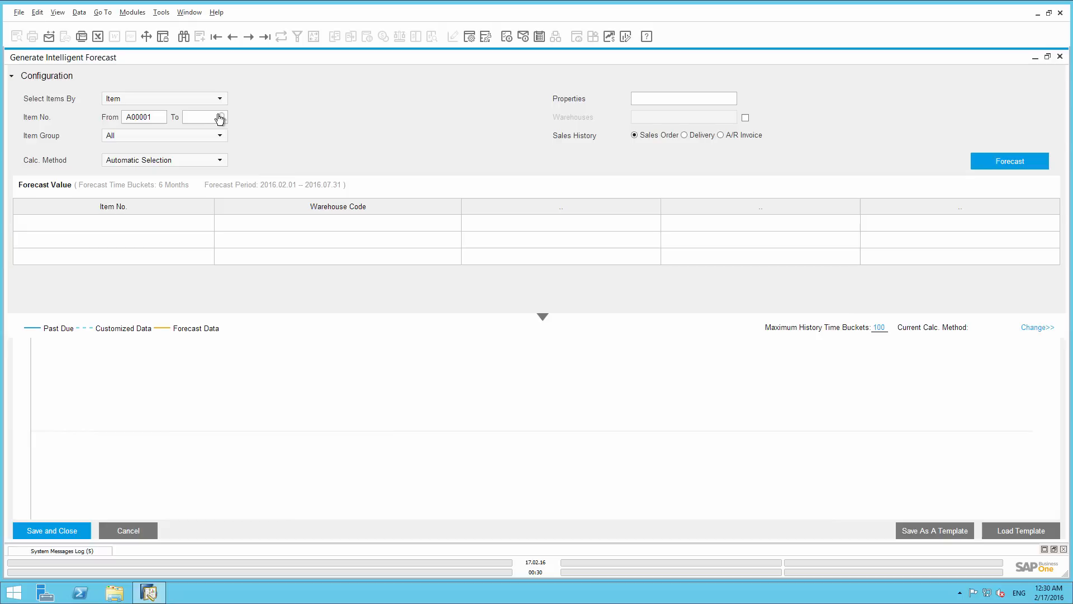
left_click(219, 117)
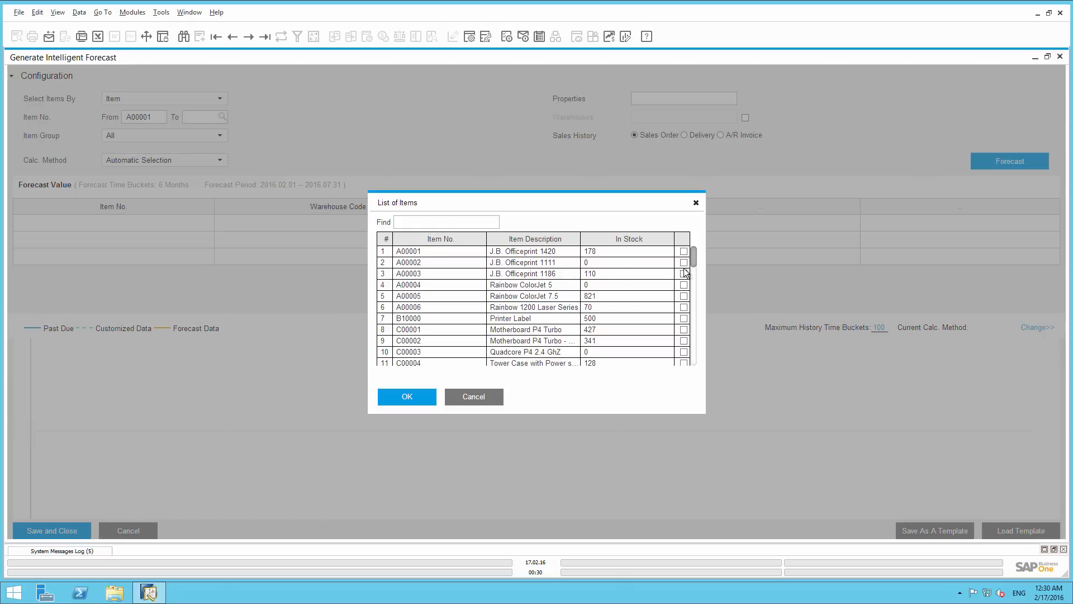
left_click(683, 273)
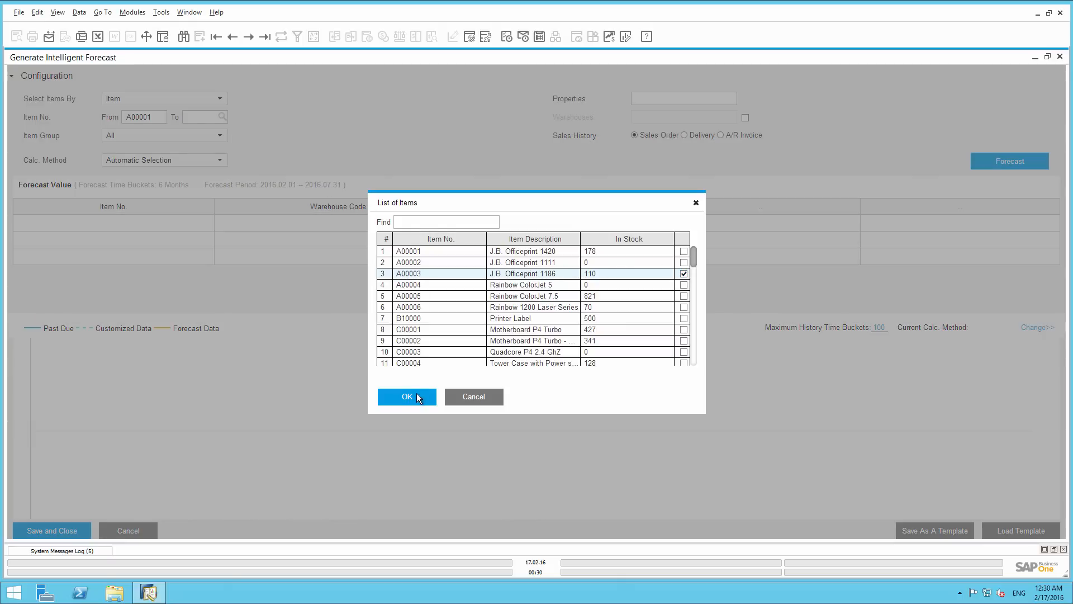
left_click(406, 397)
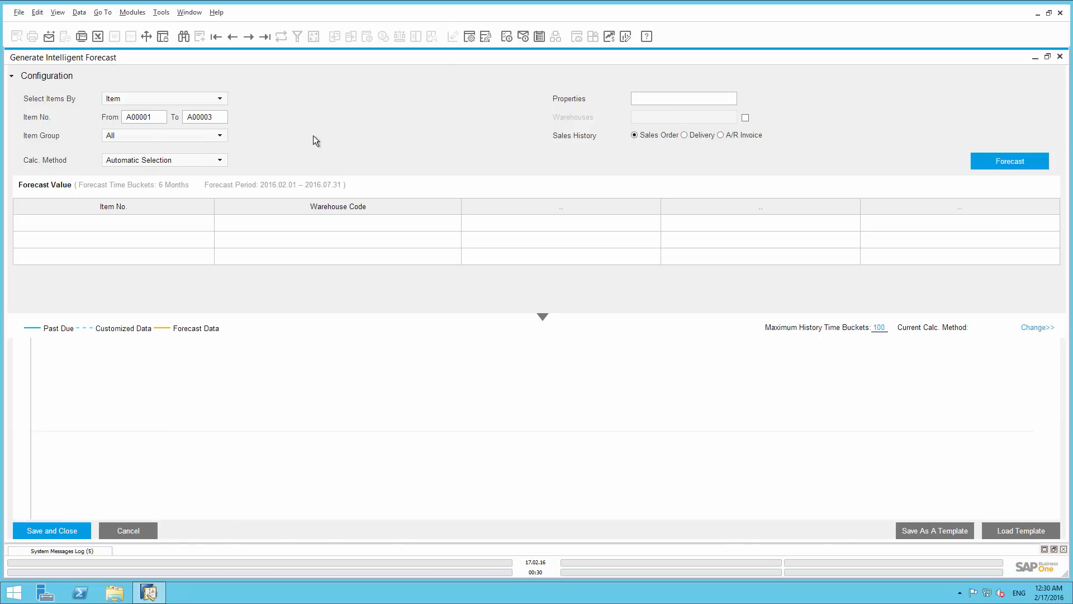
mouse_move(609, 148)
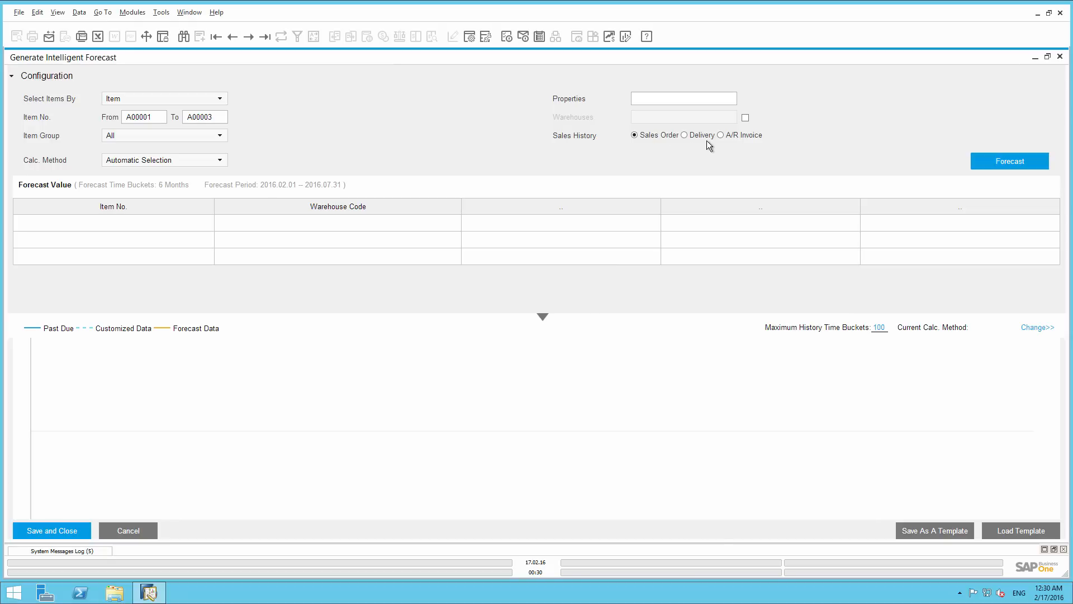
Step: Use A/R Invoice sales history and run the forecast for A00001–A00003
left_click(720, 135)
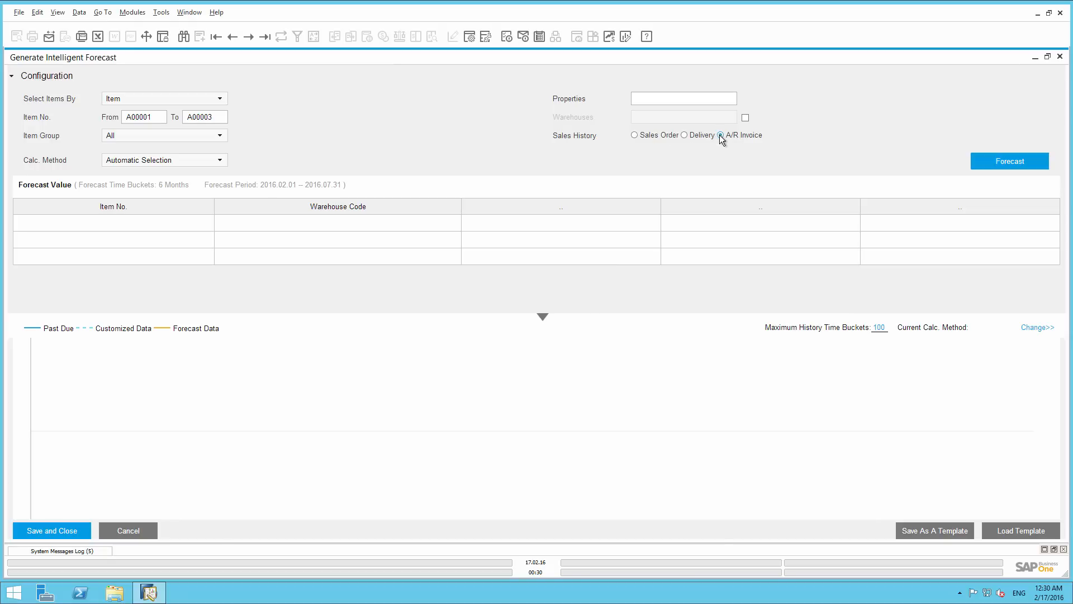
left_click(718, 134)
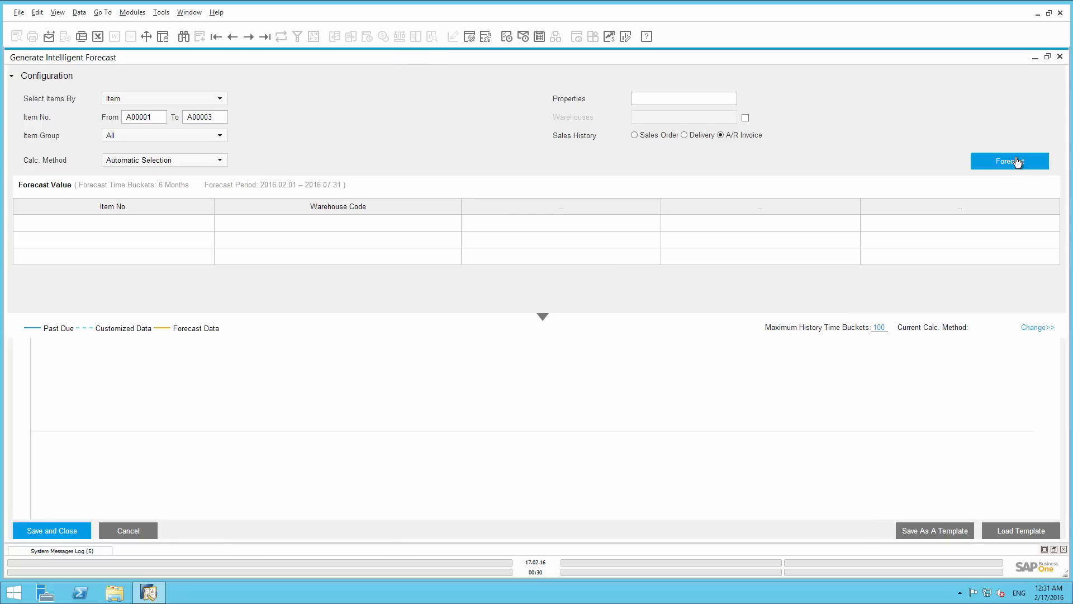
left_click(1009, 161)
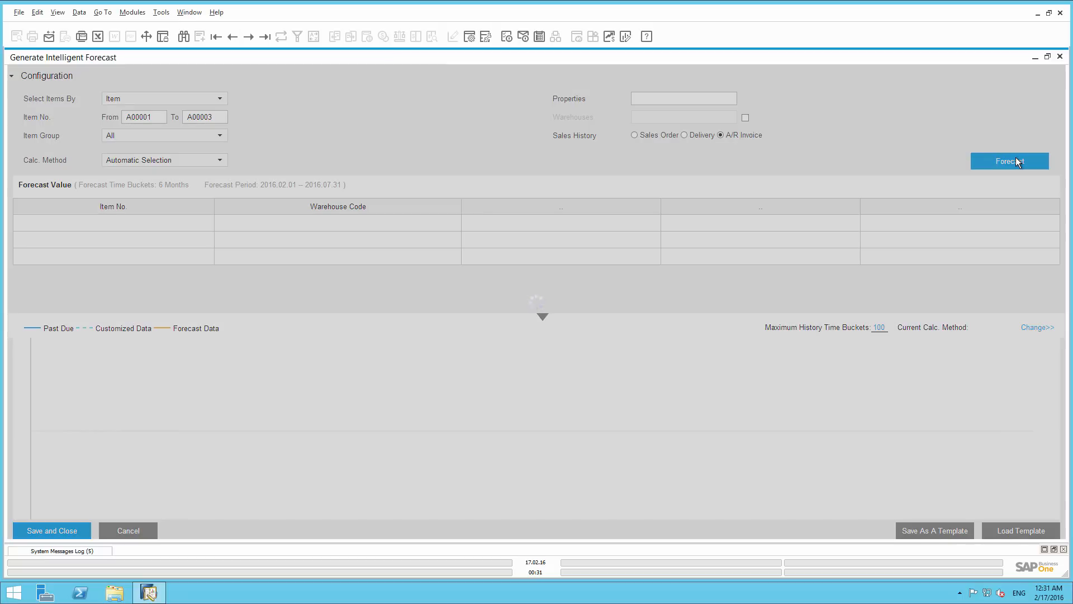
left_click(1009, 161)
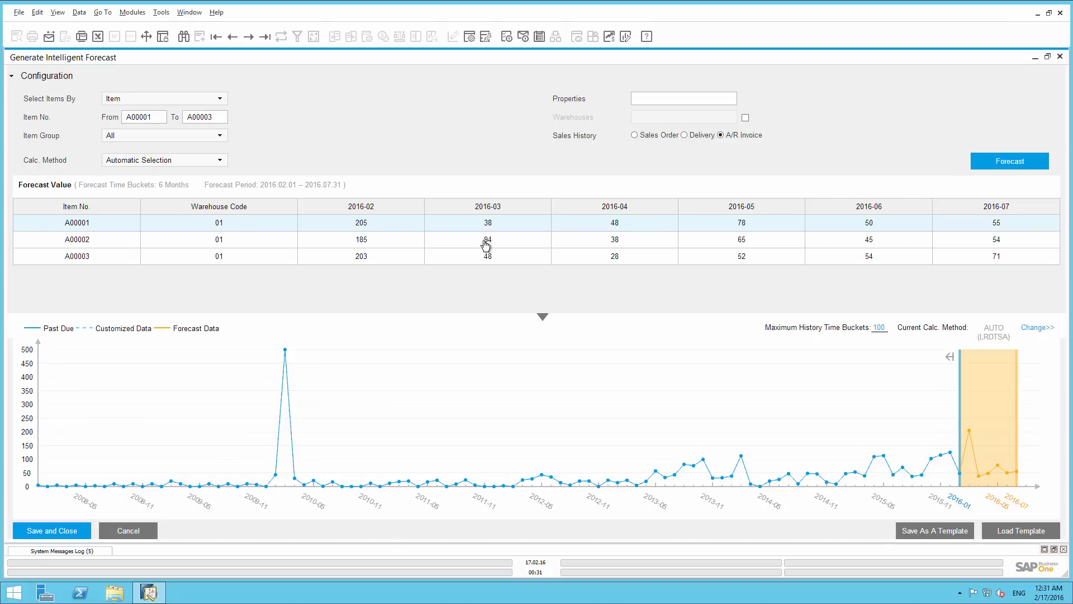
mouse_move(406, 227)
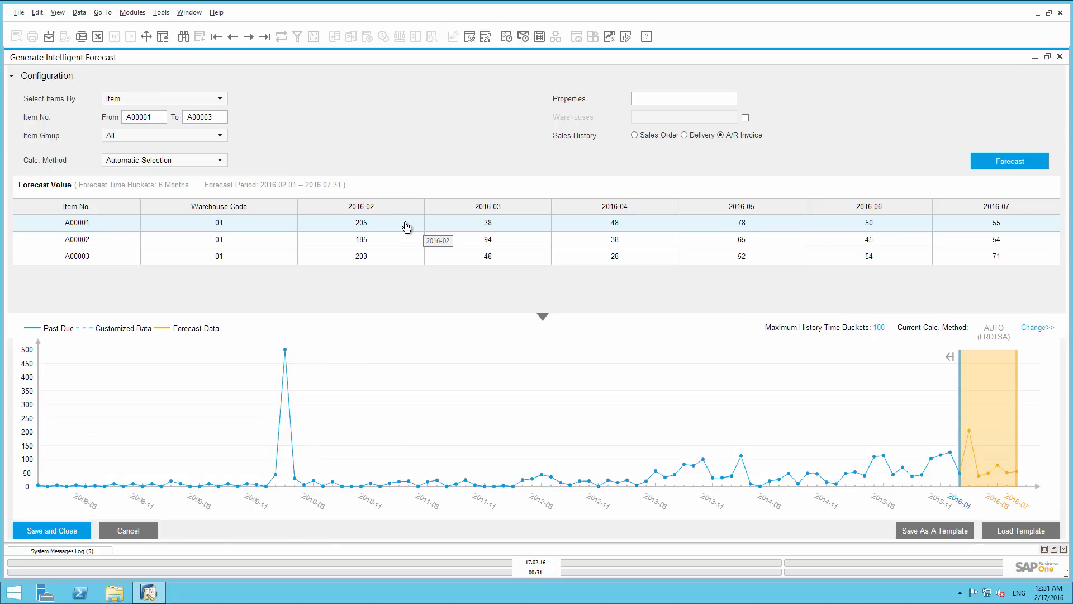
mouse_move(407, 226)
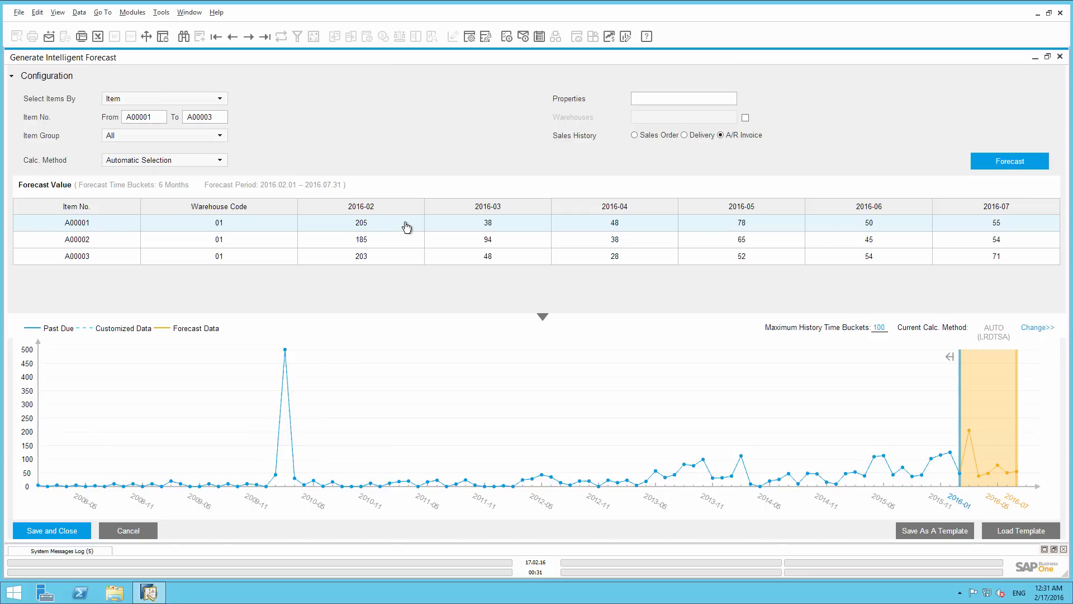
mouse_move(491, 231)
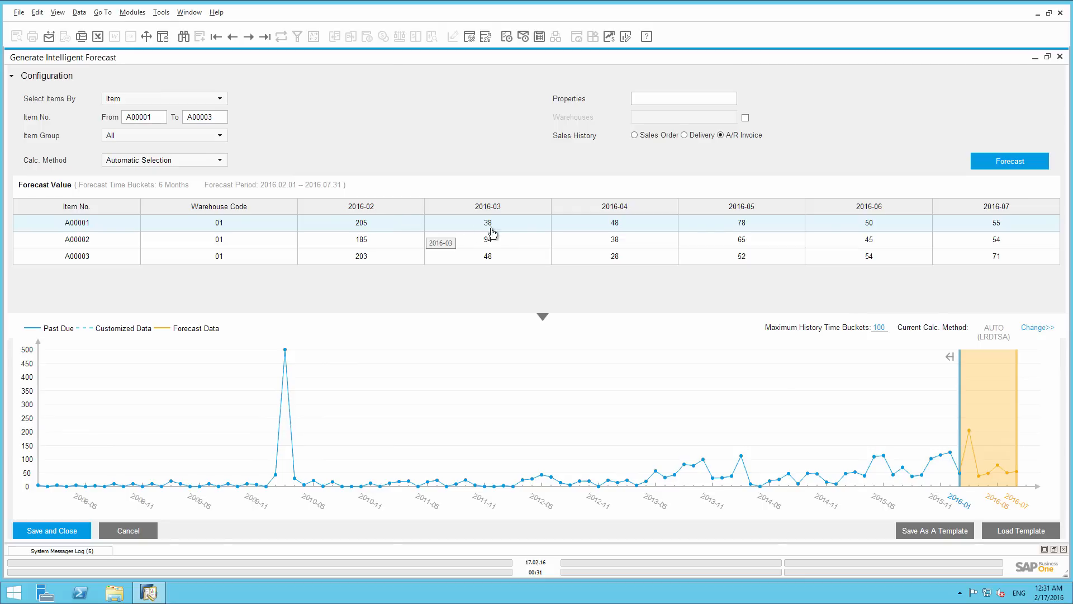
mouse_move(518, 225)
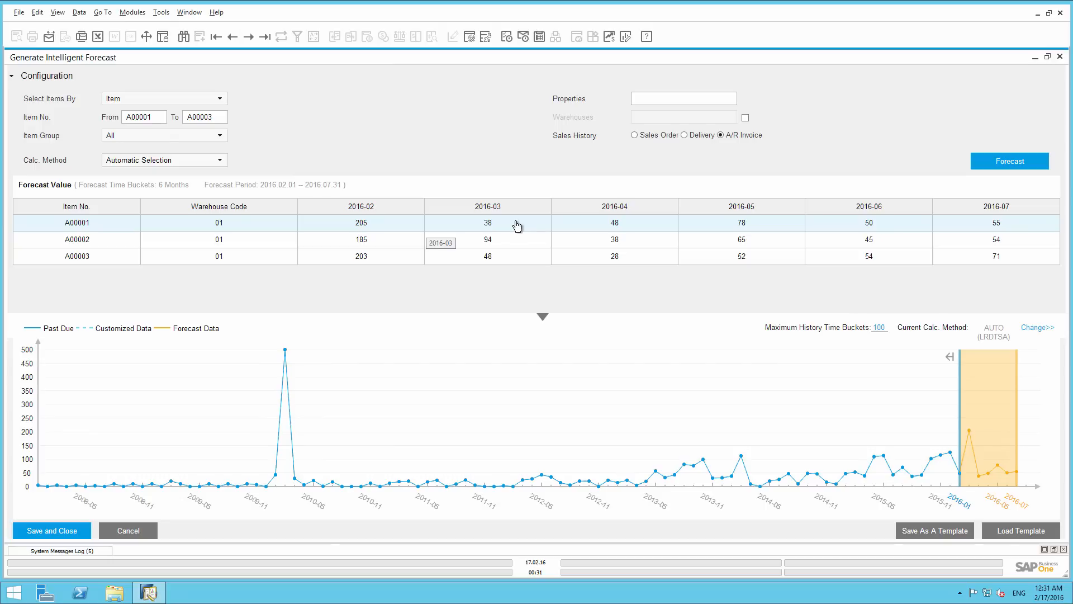
mouse_move(445, 396)
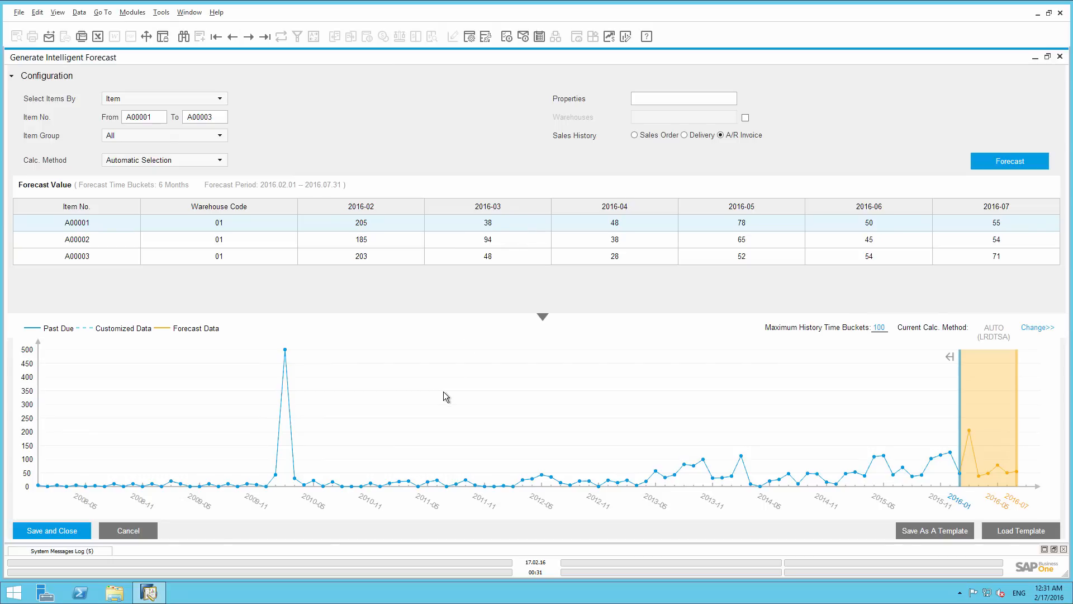
mouse_move(286, 442)
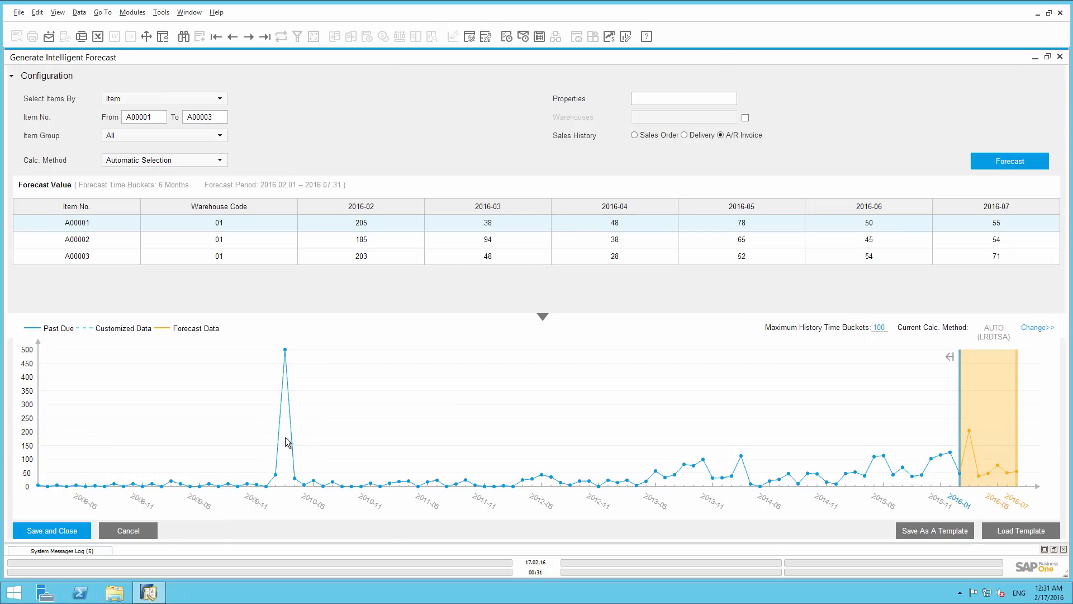
mouse_move(899, 466)
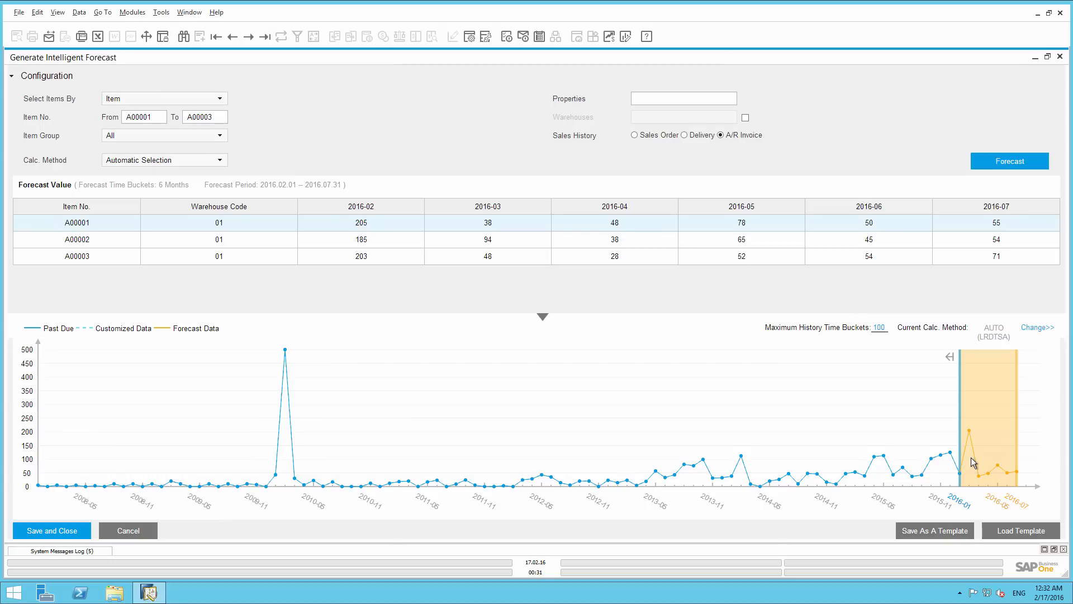
mouse_move(336, 374)
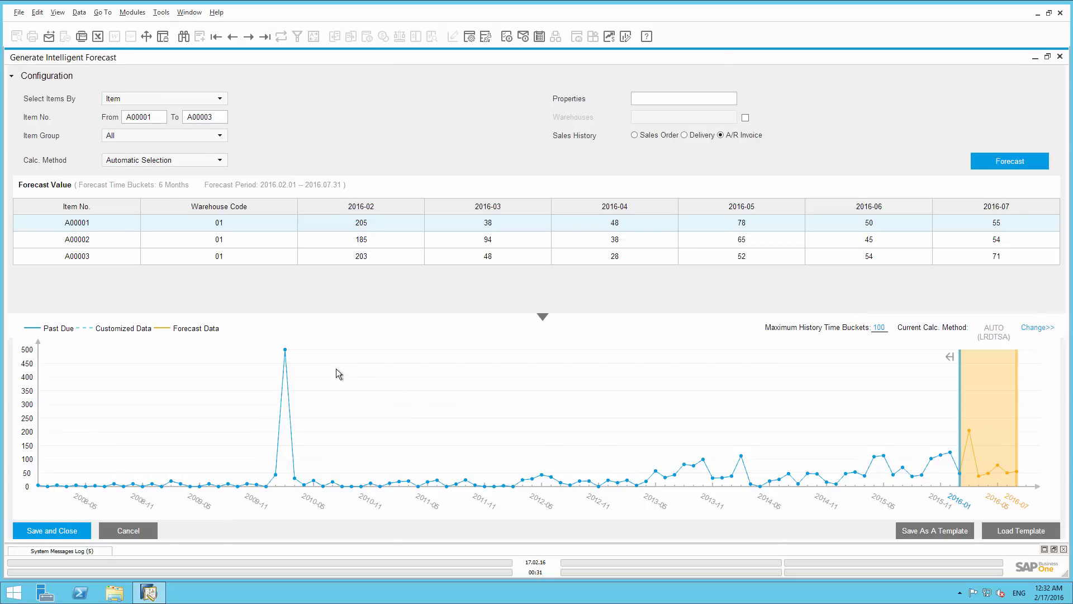
mouse_move(284, 351)
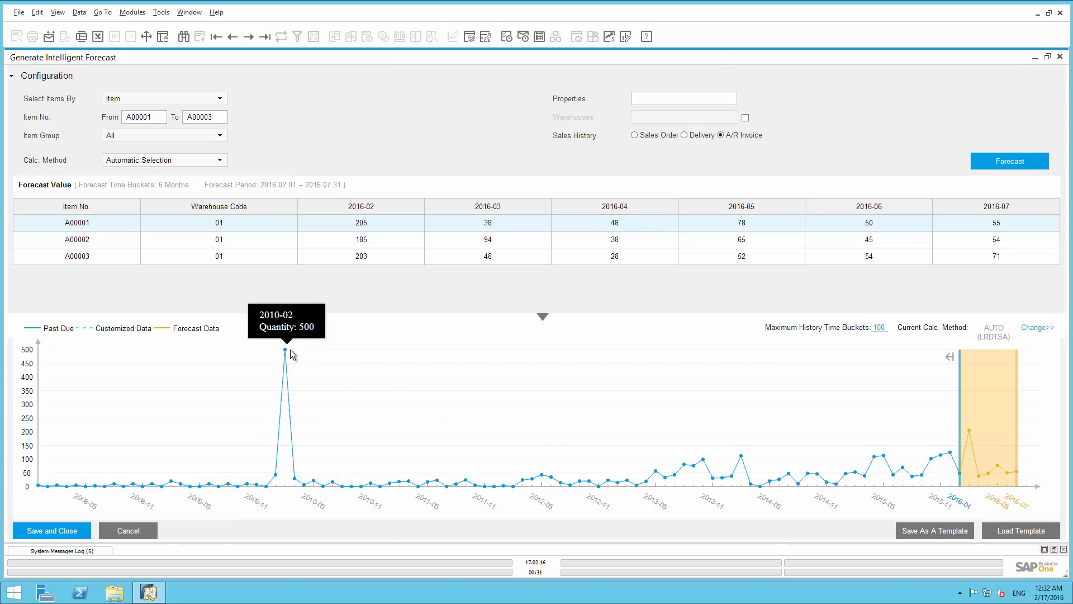
mouse_move(293, 353)
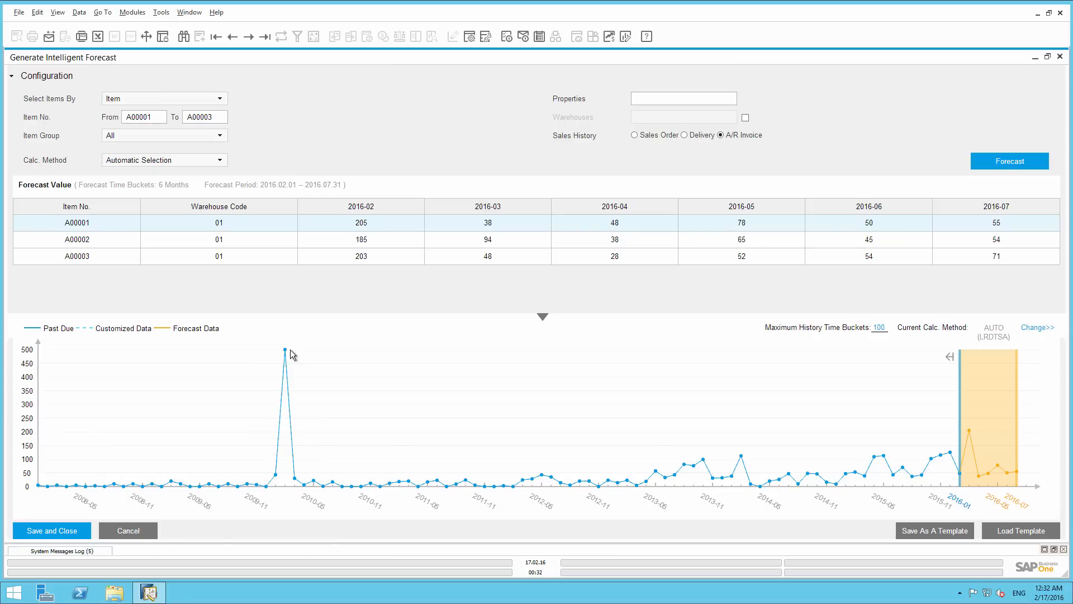
mouse_move(284, 353)
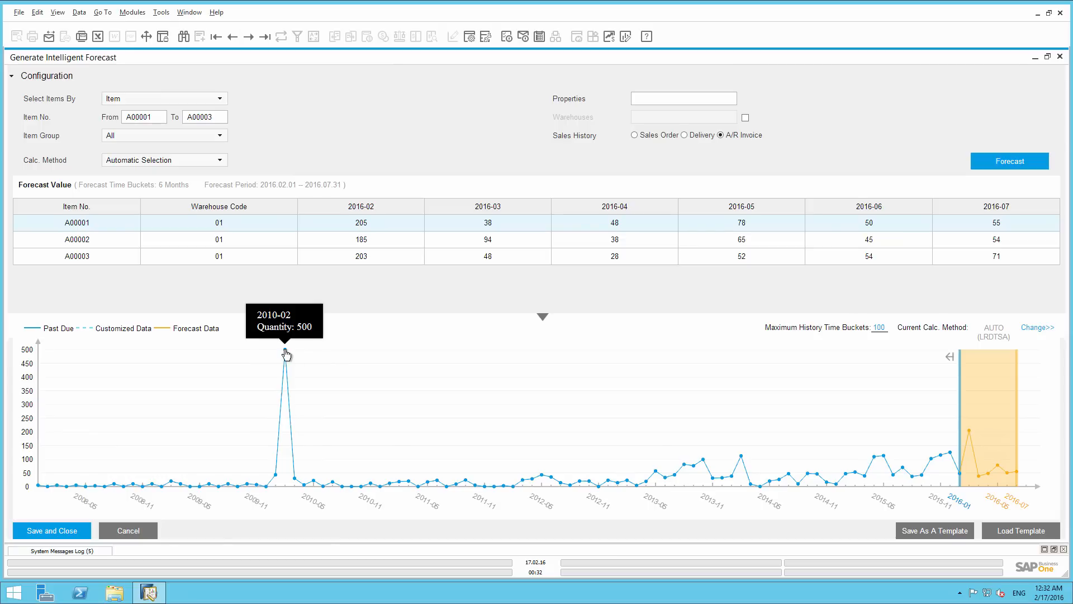
mouse_move(285, 438)
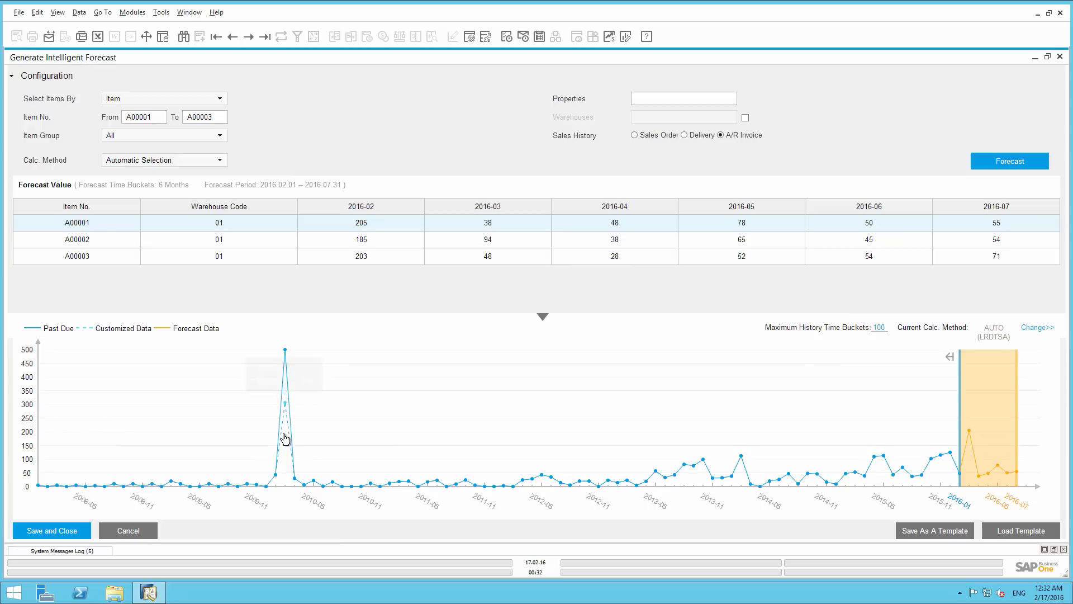
mouse_move(285, 480)
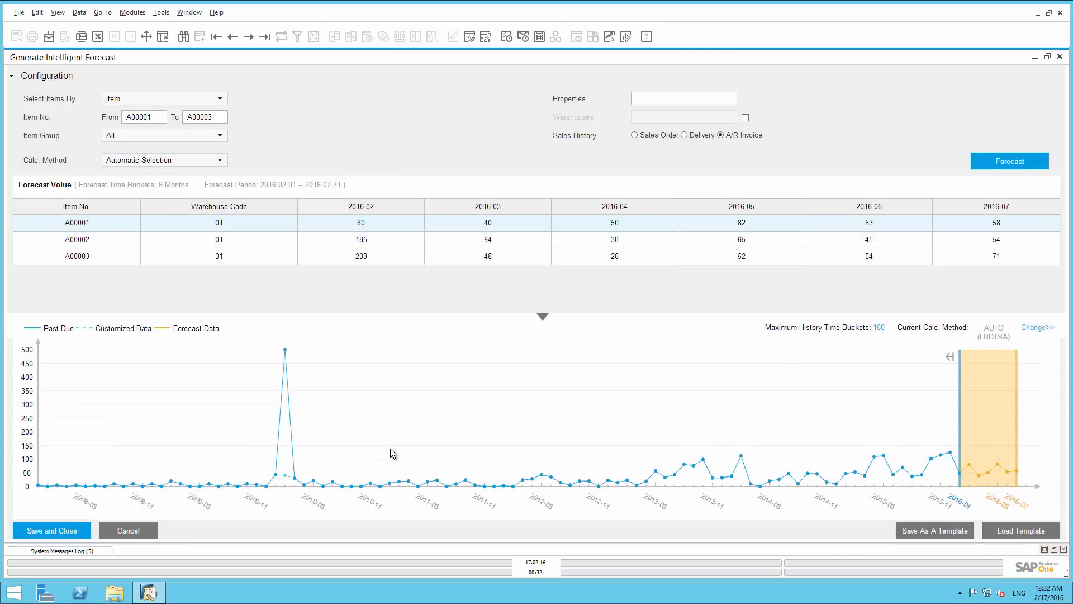
mouse_move(990, 485)
type("24")
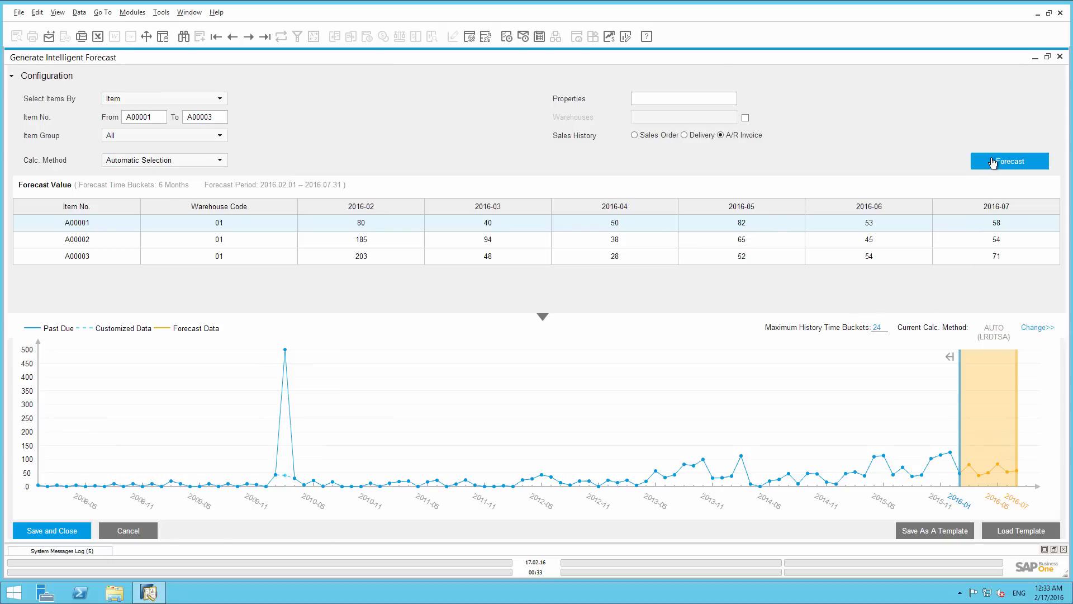
Step: Recalculate with 24 history buckets, giving A00001 131 for February 2016
left_click(1009, 161)
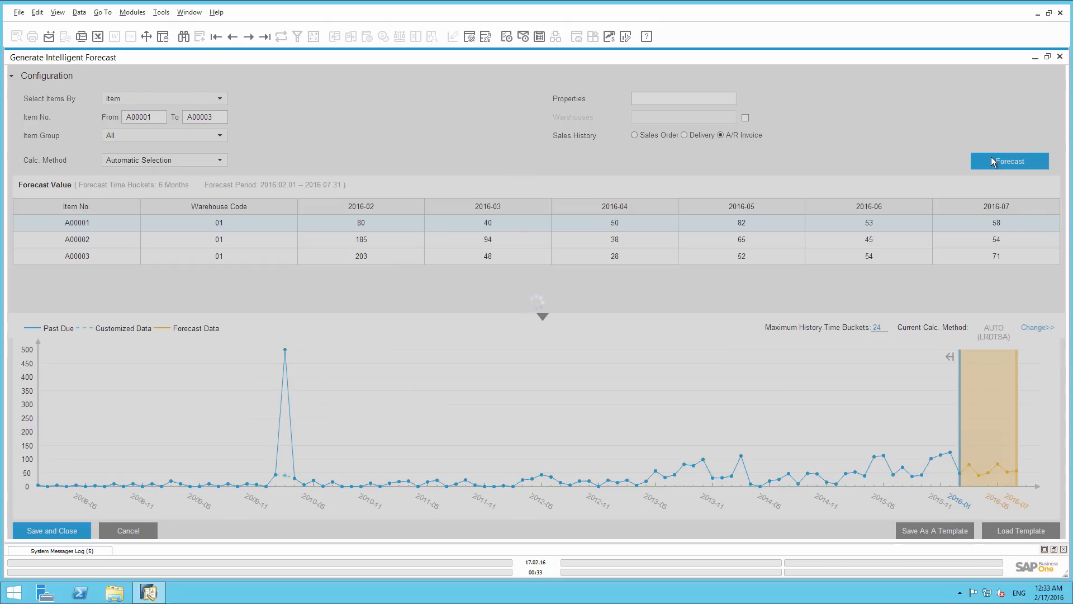
left_click(1009, 161)
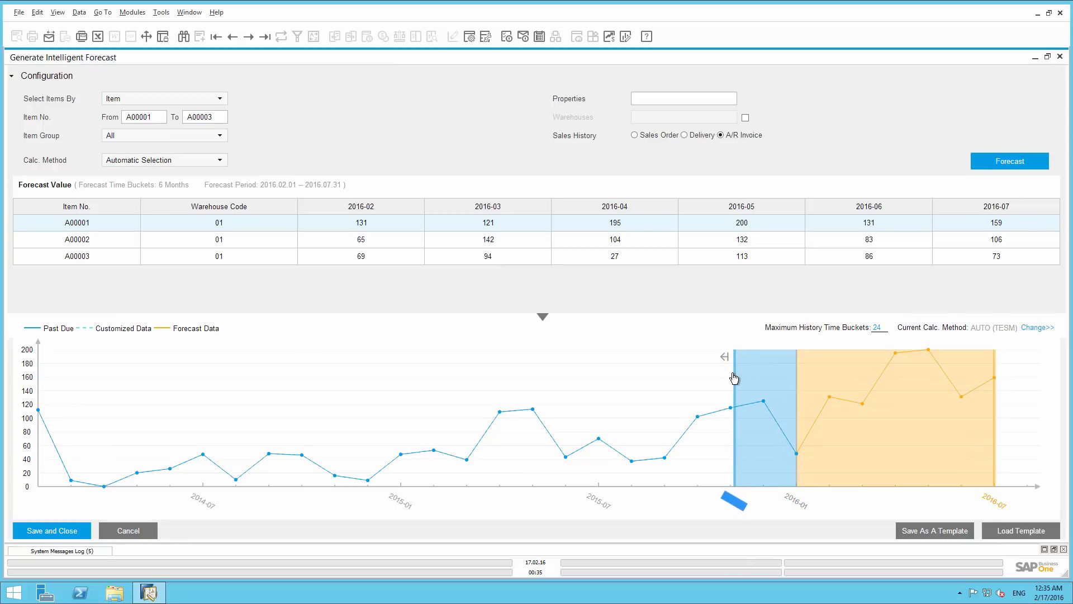
mouse_move(732, 377)
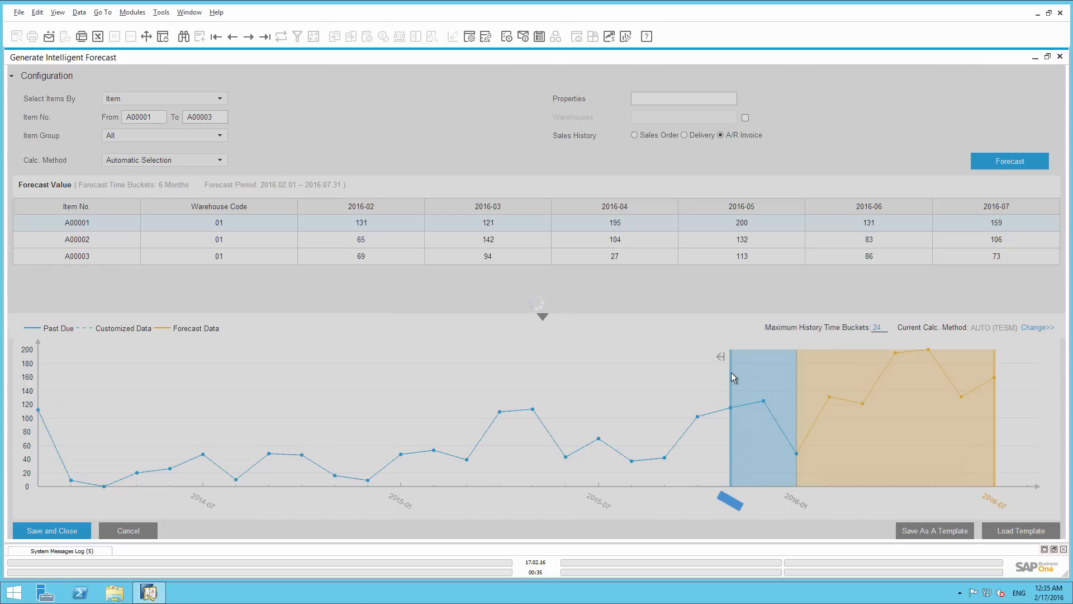
Step: Recalculate A00001's forecast to 141, 42, 97, 120, 63, 109 for Feb–Jul
left_click(1009, 161)
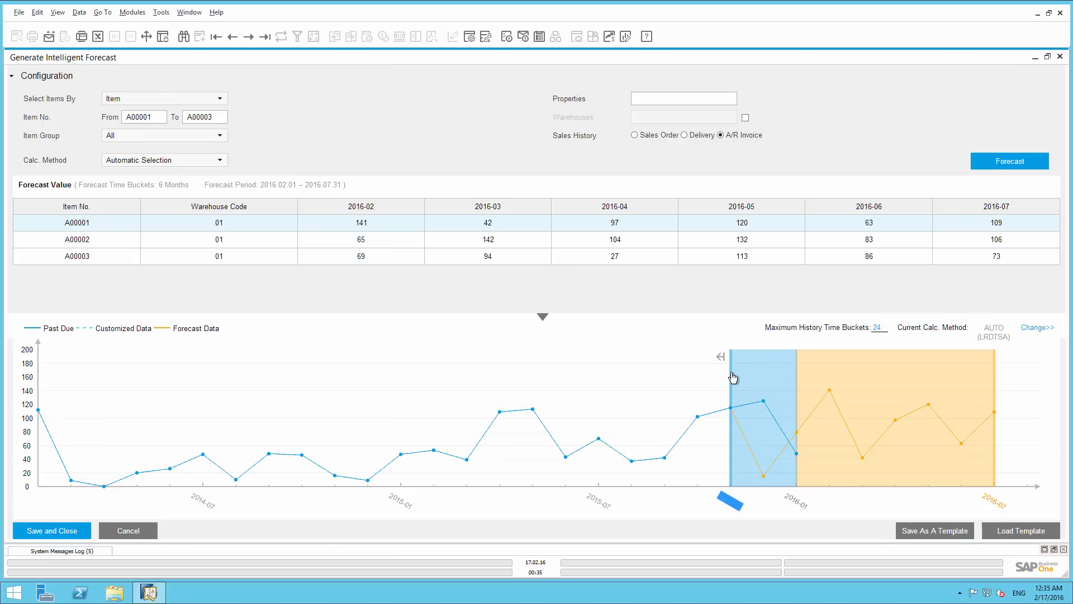
mouse_move(725, 360)
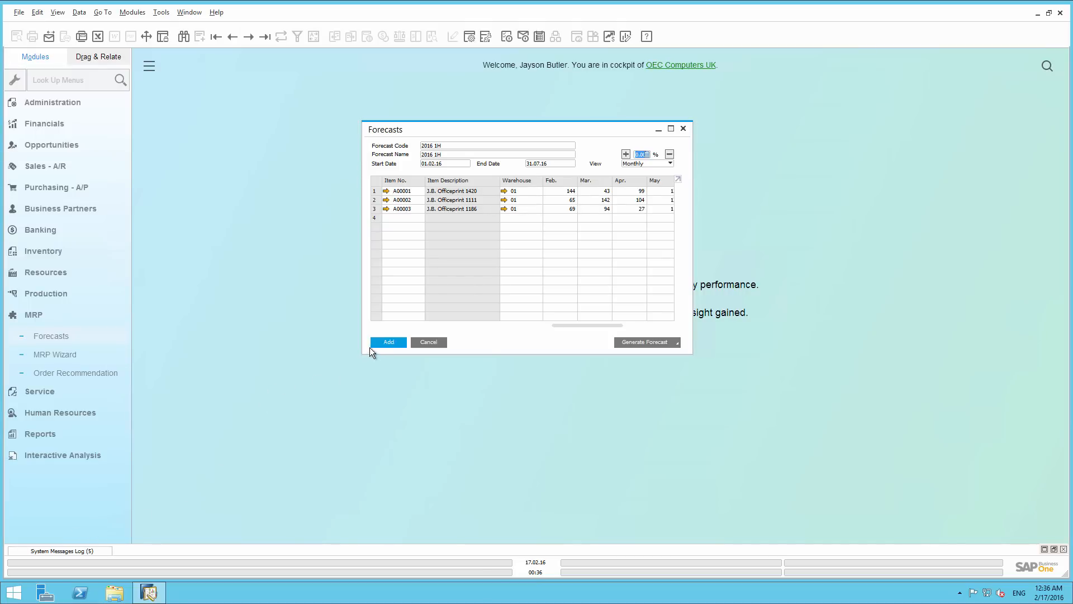
mouse_move(375, 348)
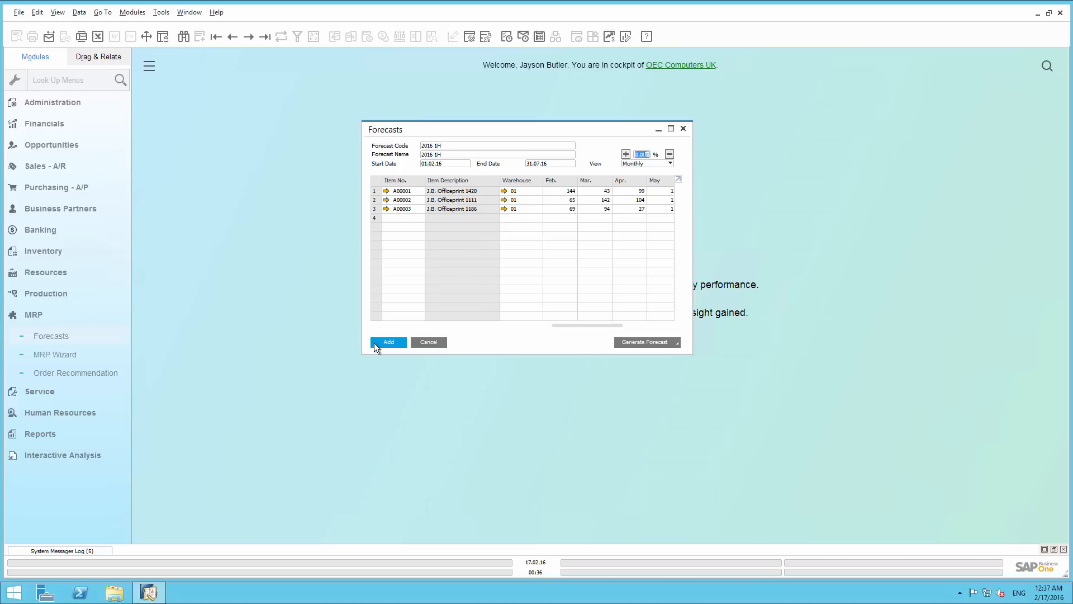
Step: Add the 2016 1H forecast record with the transferred monthly values
left_click(388, 341)
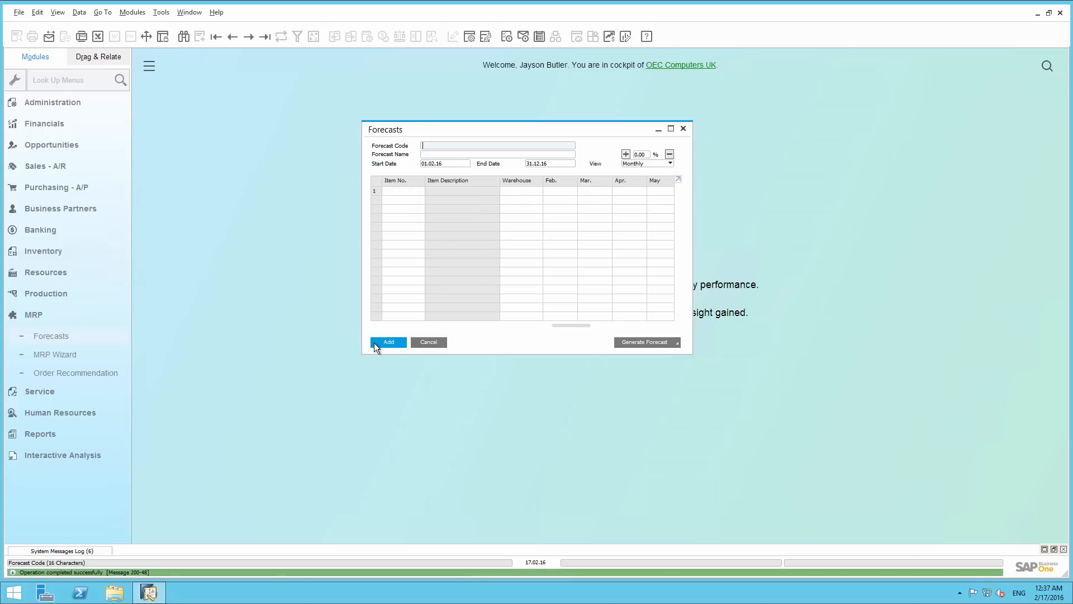